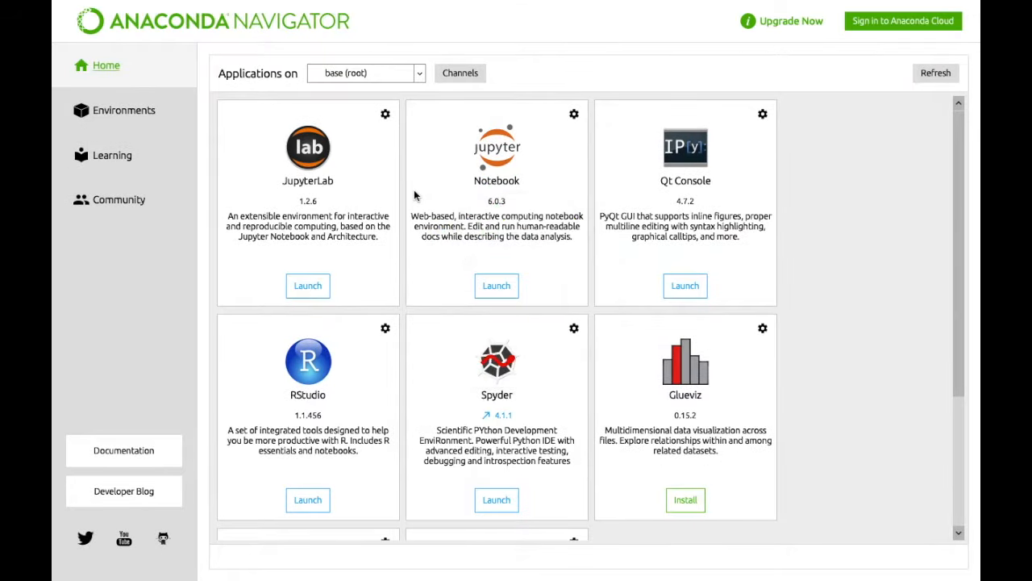
- Launch Spyder from its tile on the Anaconda Navigator Home page
left_click(497, 500)
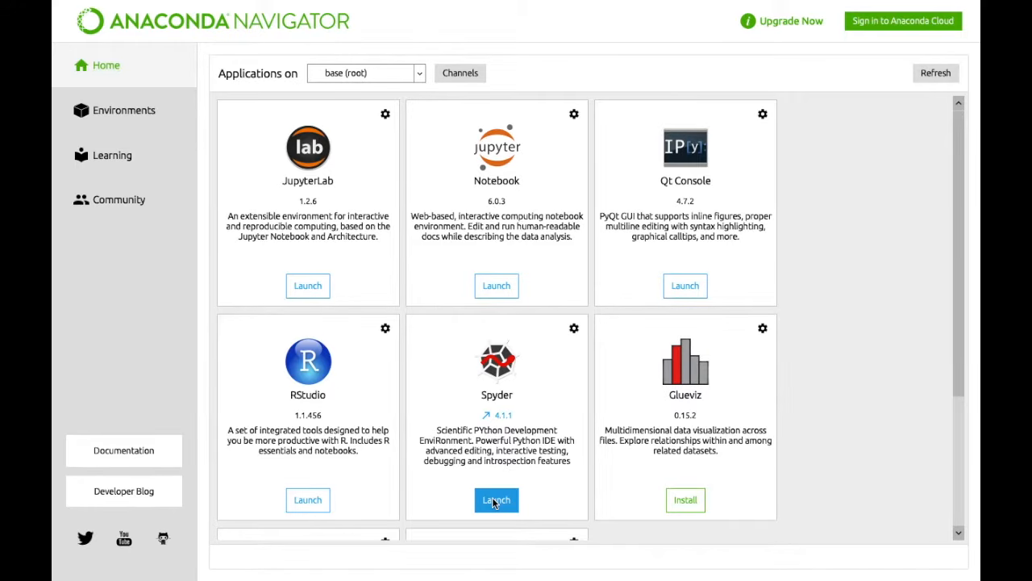
left_click(497, 500)
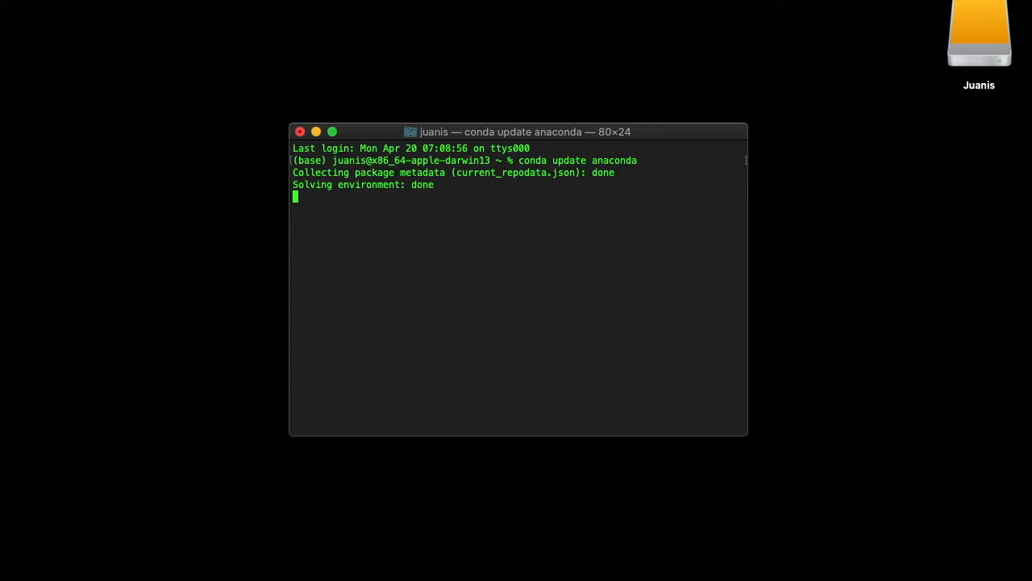
- Answer y to the conda prompts to update Anaconda and upgrade Spyder to 4.1.2, then start Spyder
type("yder=4")
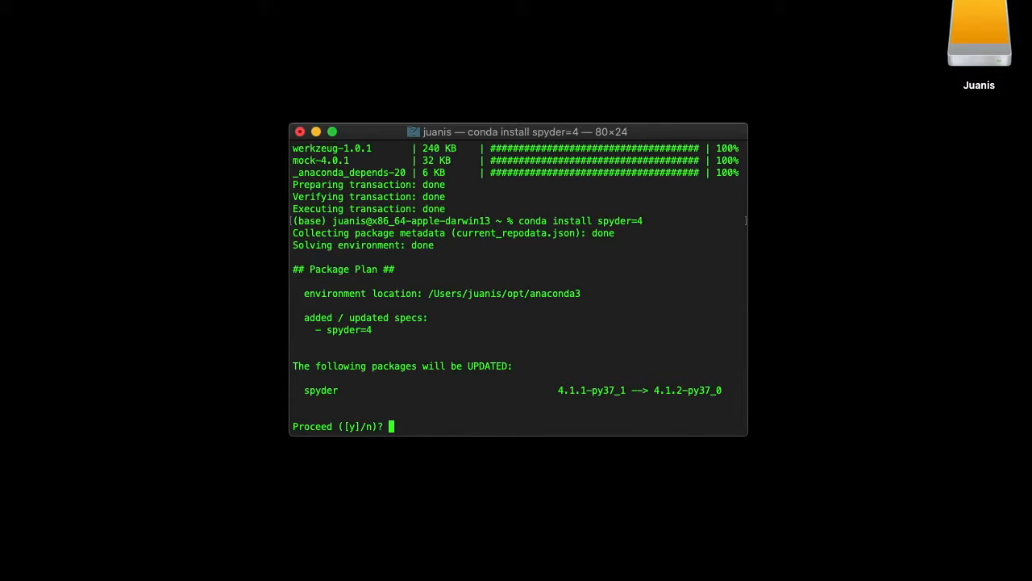
type("y")
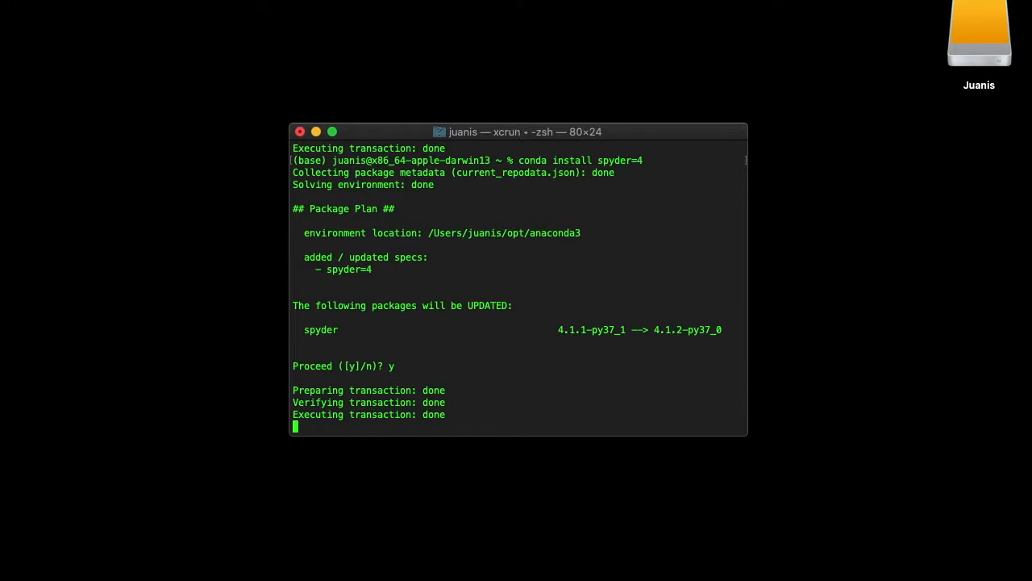
type("spy")
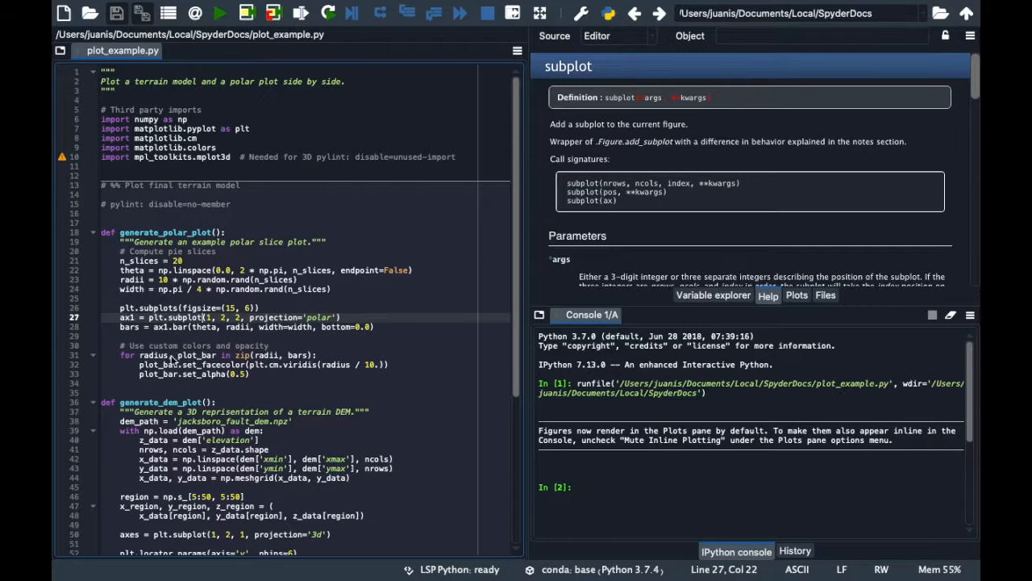
mouse_move(671, 170)
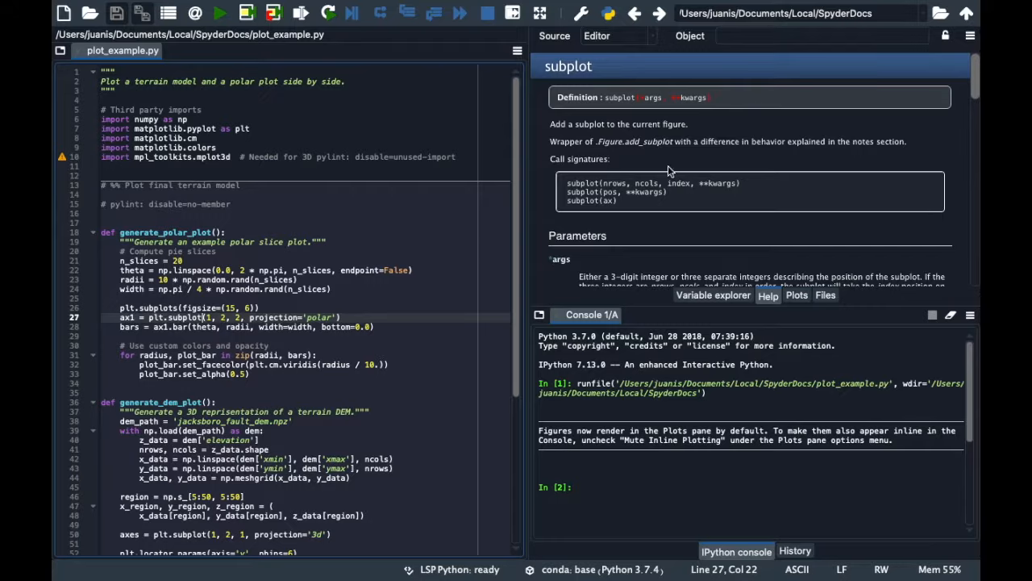
mouse_move(741, 206)
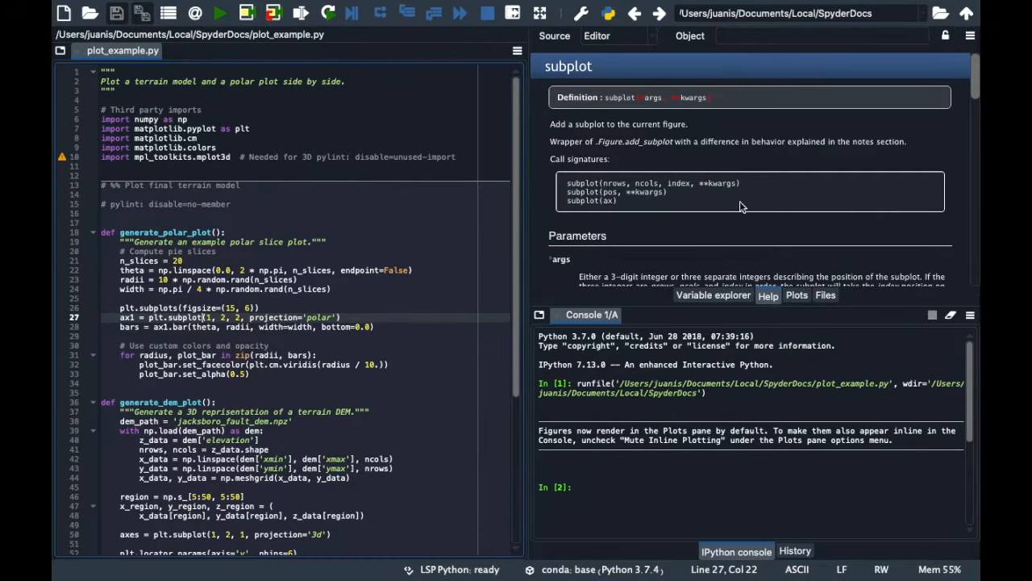
- Show the Variable Explorer listing the session's arrays, lists, DataFrame and tuples
left_click(713, 294)
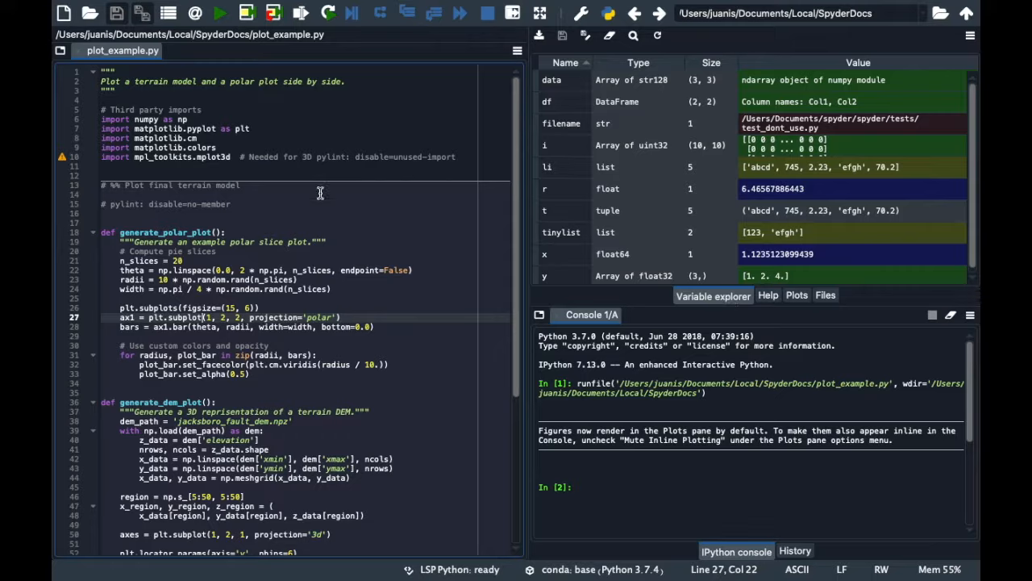
scroll("down", 3)
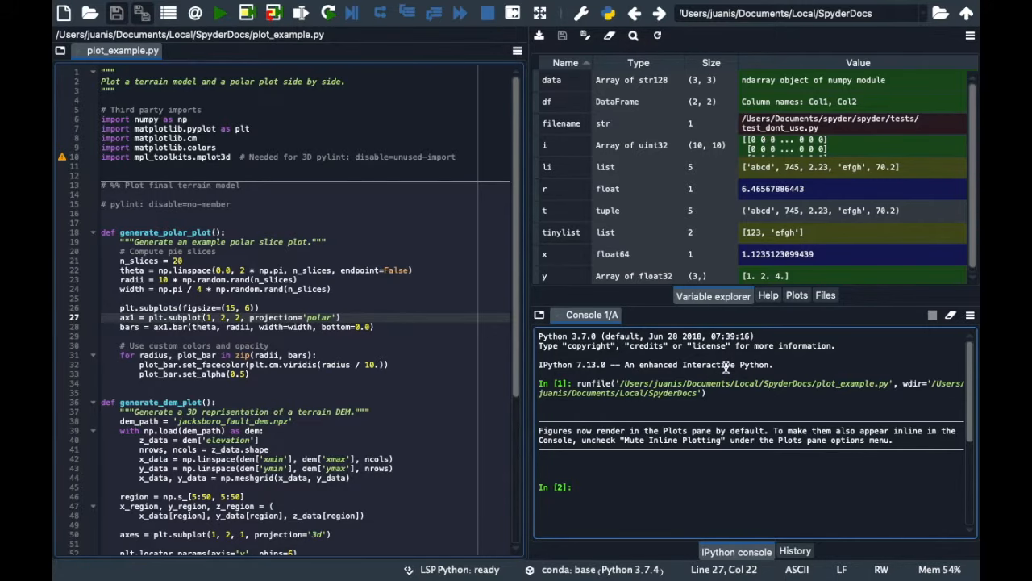
mouse_move(660, 334)
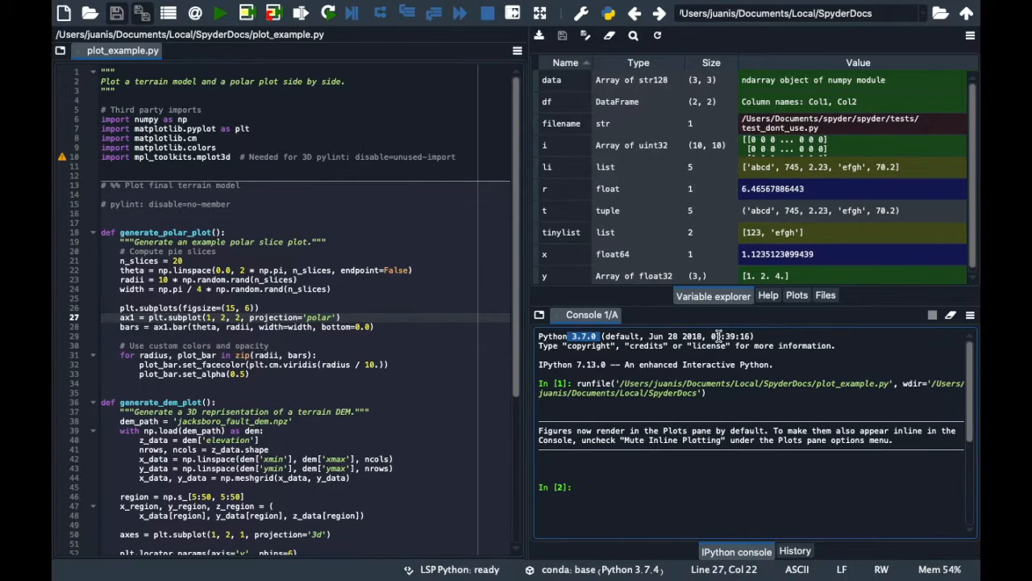
- Return to the Help pane showing the subplot documentation
left_click(768, 294)
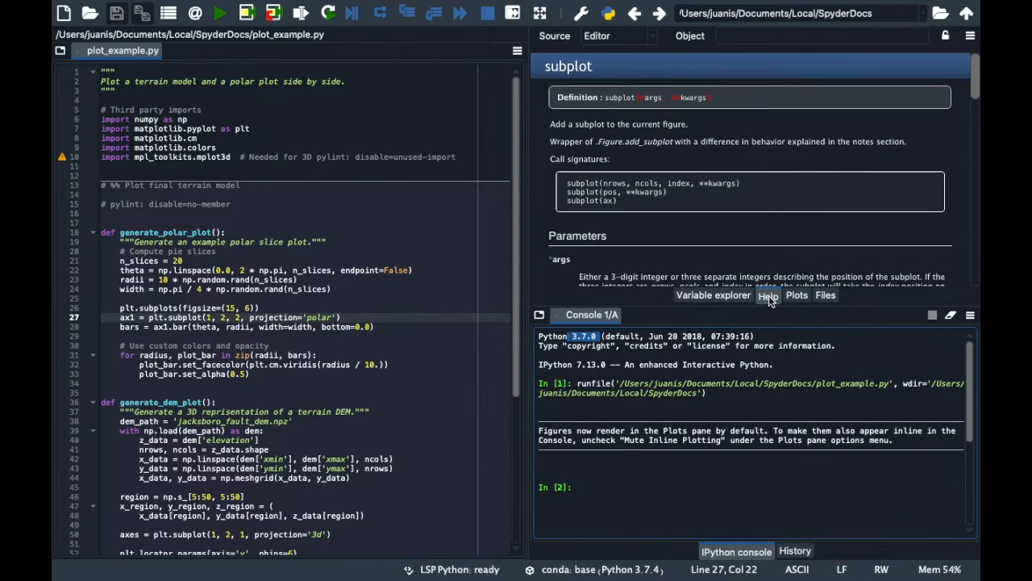
mouse_move(729, 216)
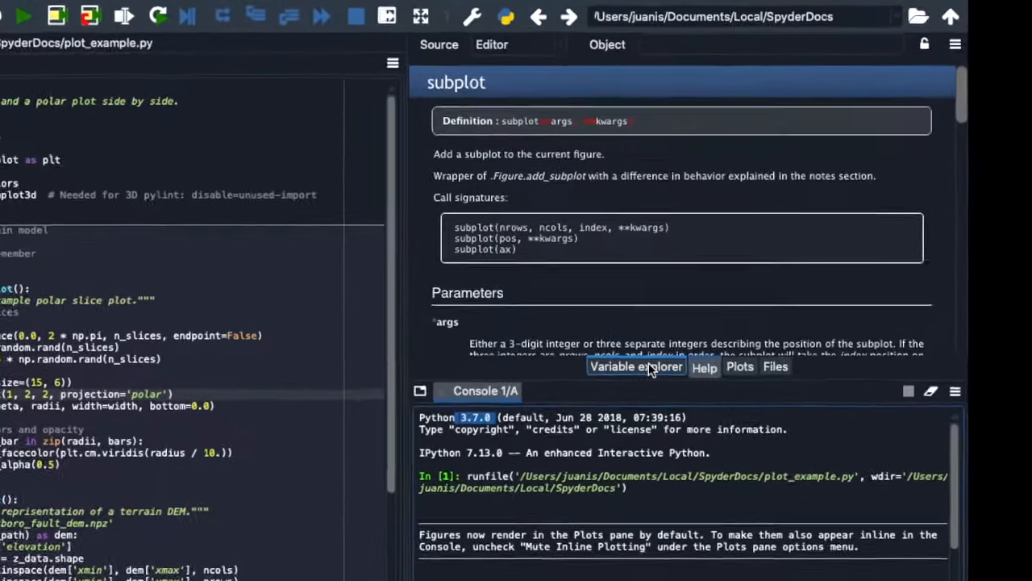
- View the session variables, the terrain and polar plots, then the SpyderDocs folder's file listing
left_click(635, 366)
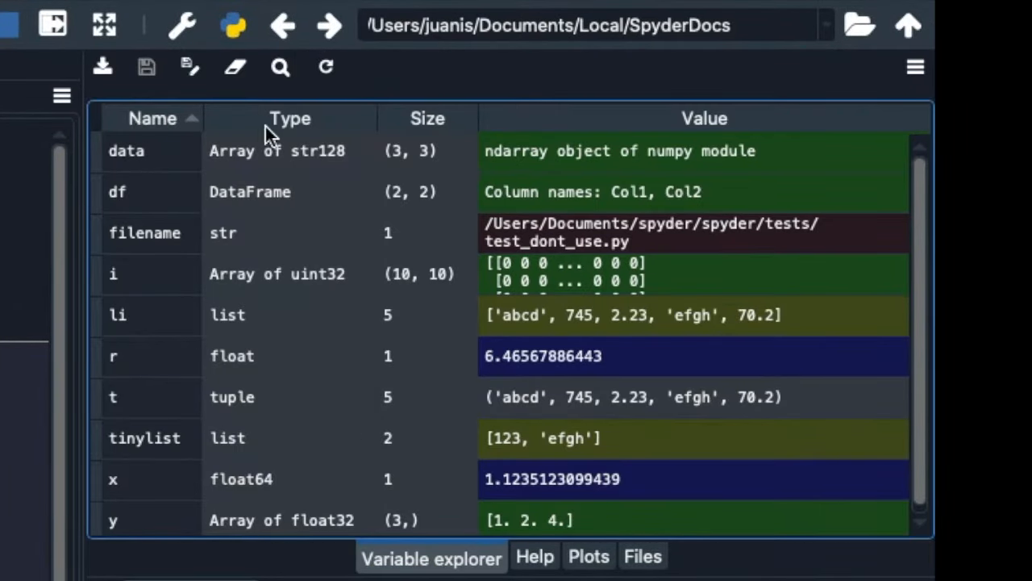
mouse_move(145, 218)
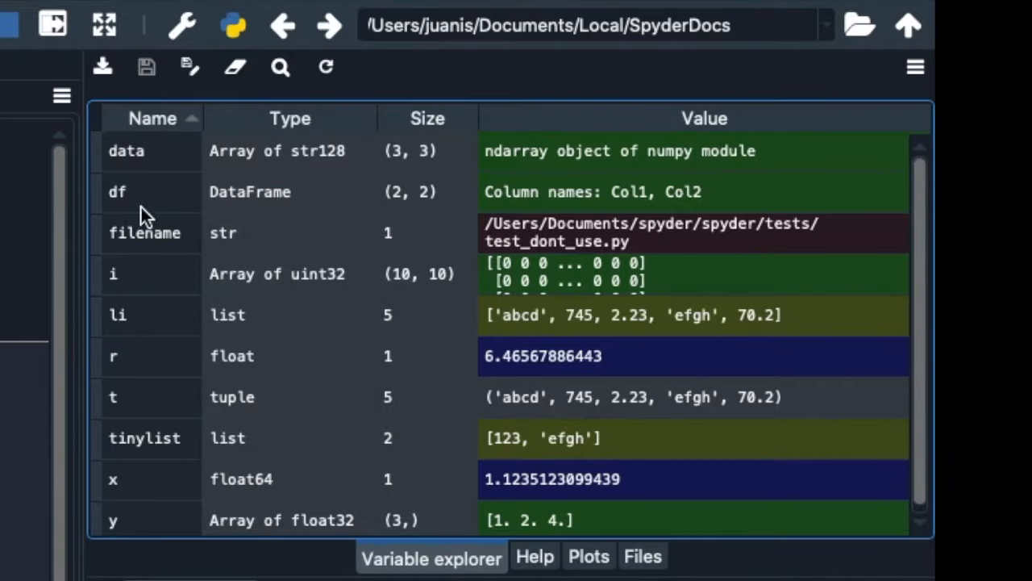
mouse_move(158, 261)
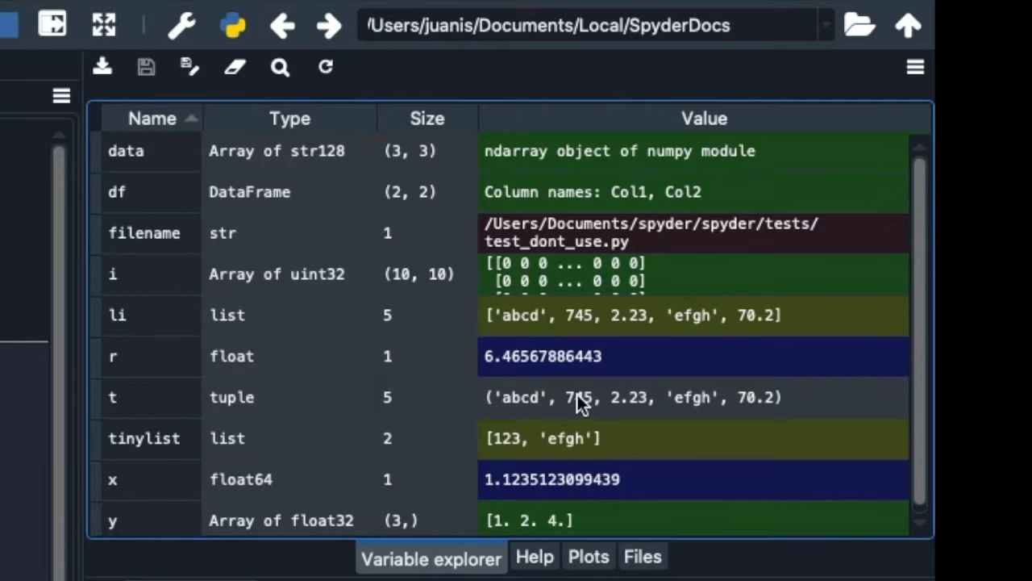
left_click(587, 557)
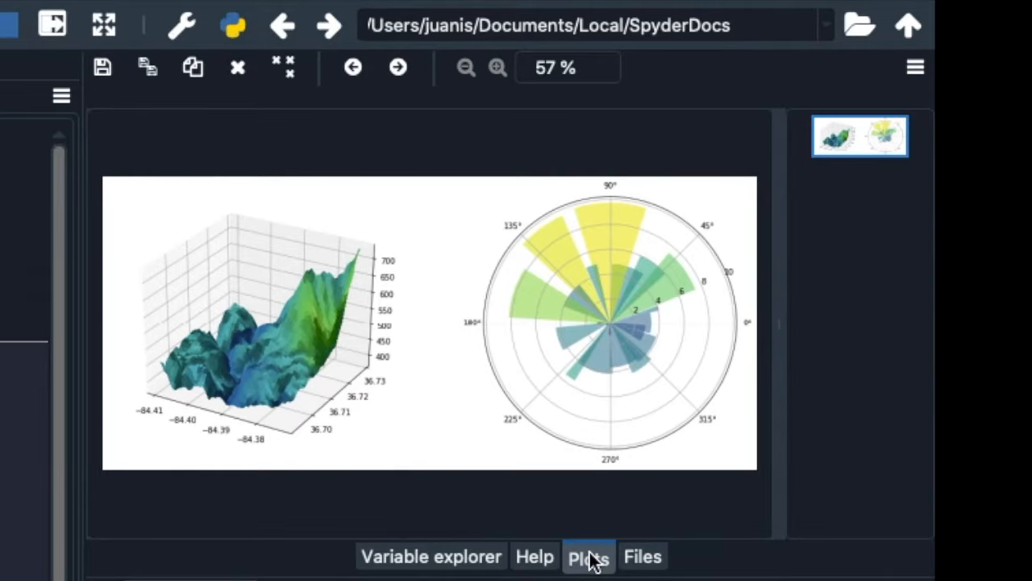
left_click(642, 557)
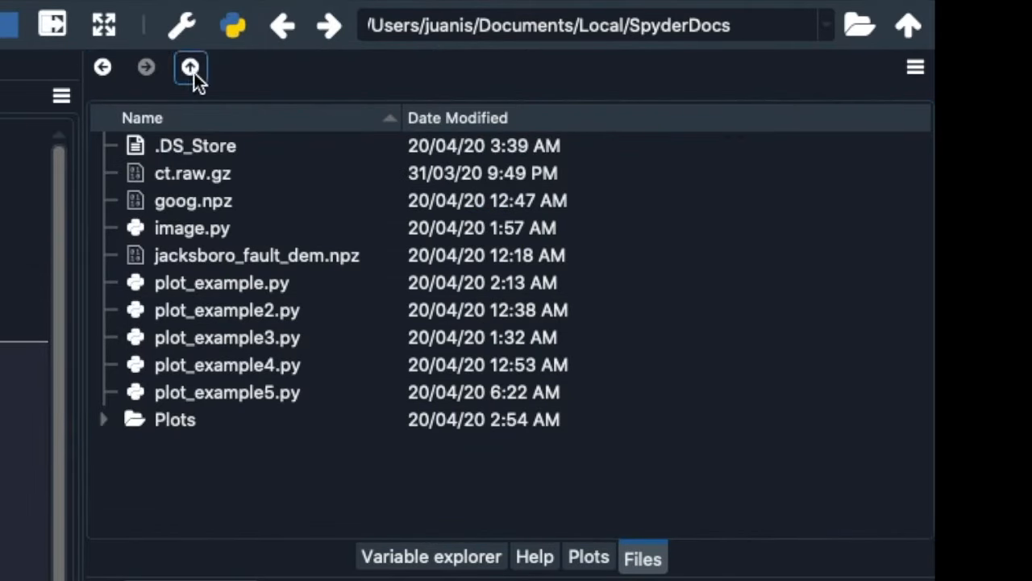
- Go up to the Local folder containing SpyderDocs in the Files pane
left_click(191, 67)
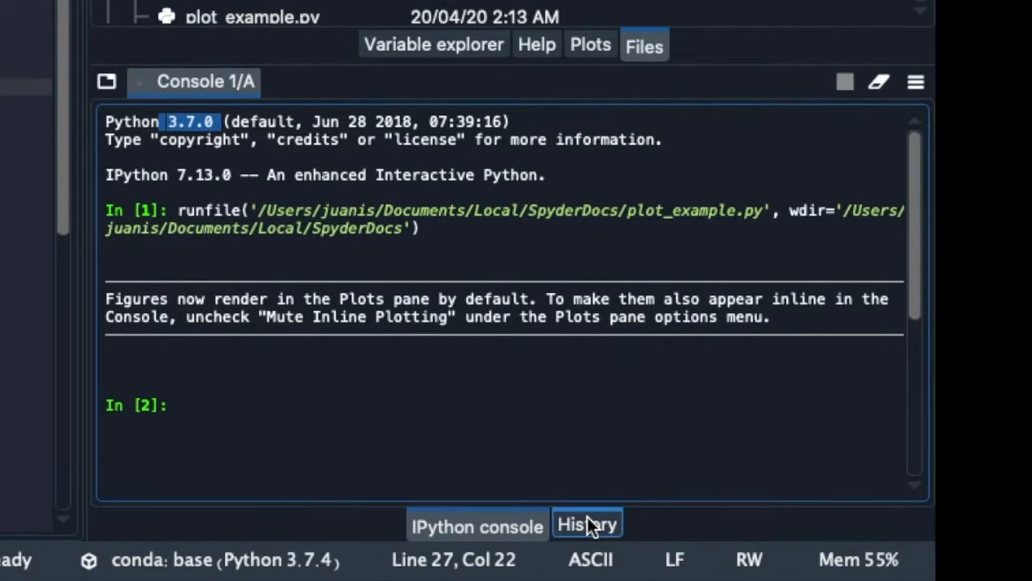
- Show the History pane with the earlier runfile commands for the plot_example scripts
left_click(587, 523)
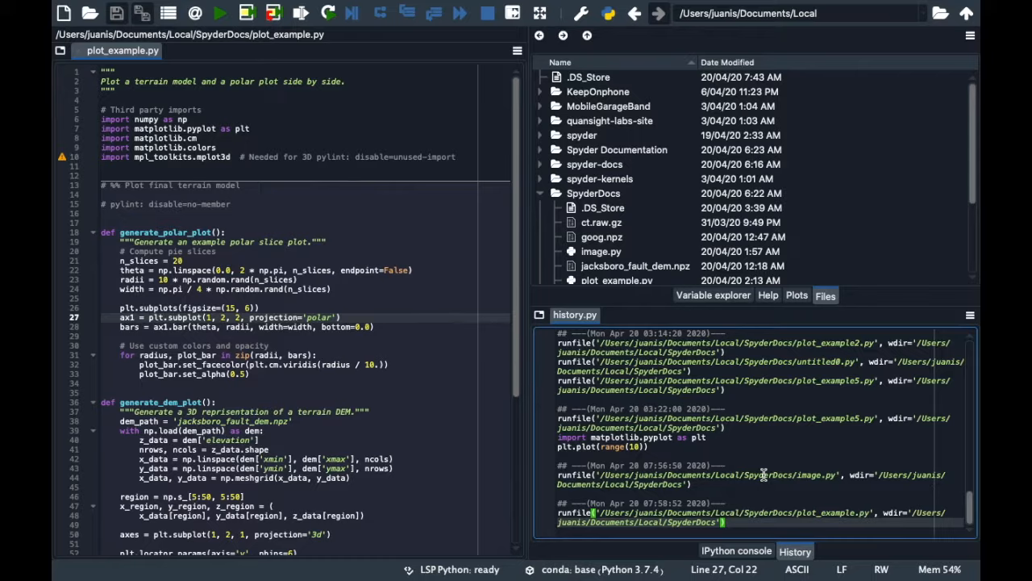
mouse_move(758, 478)
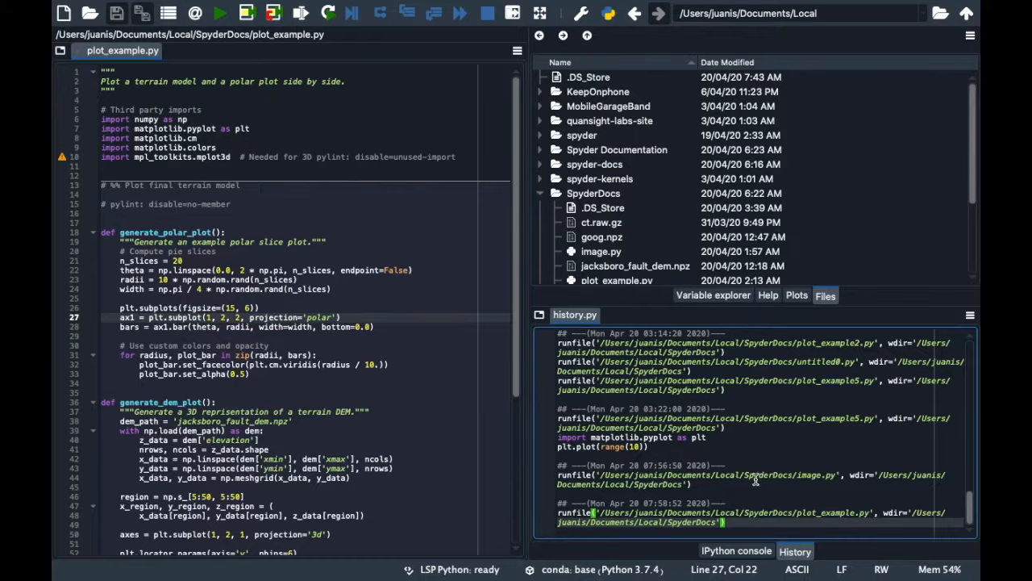